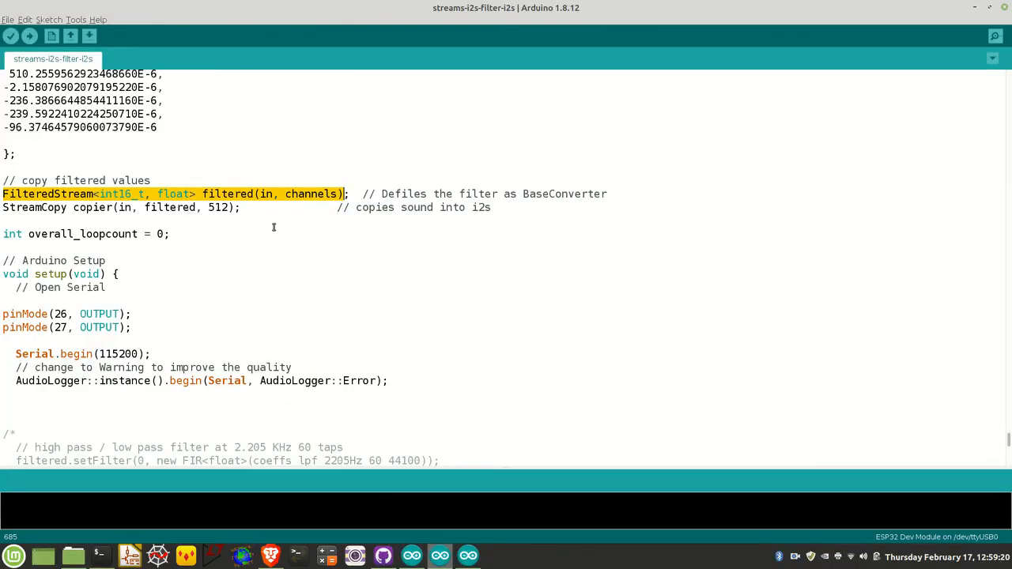
mouse_move(377, 147)
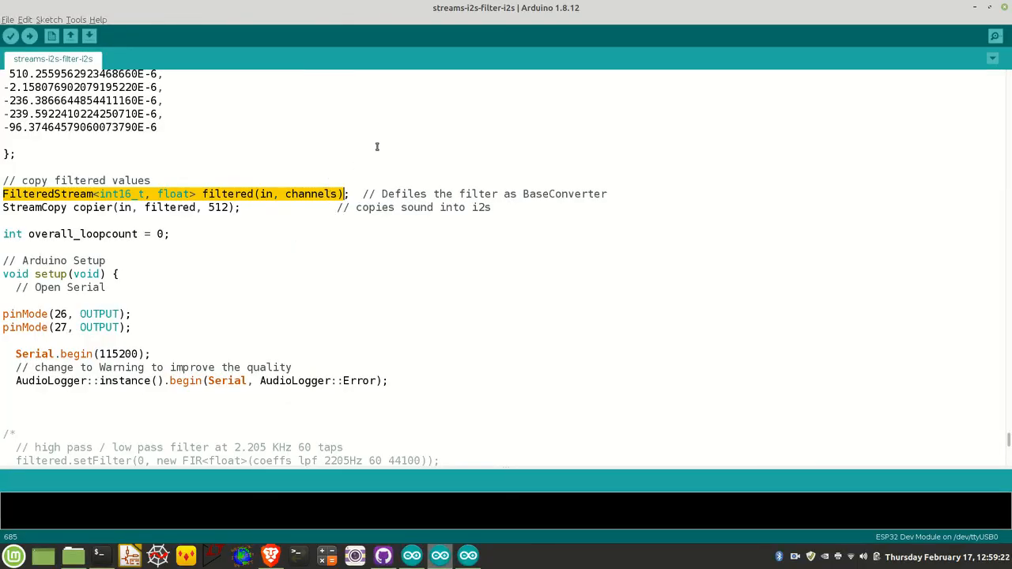
mouse_move(396, 127)
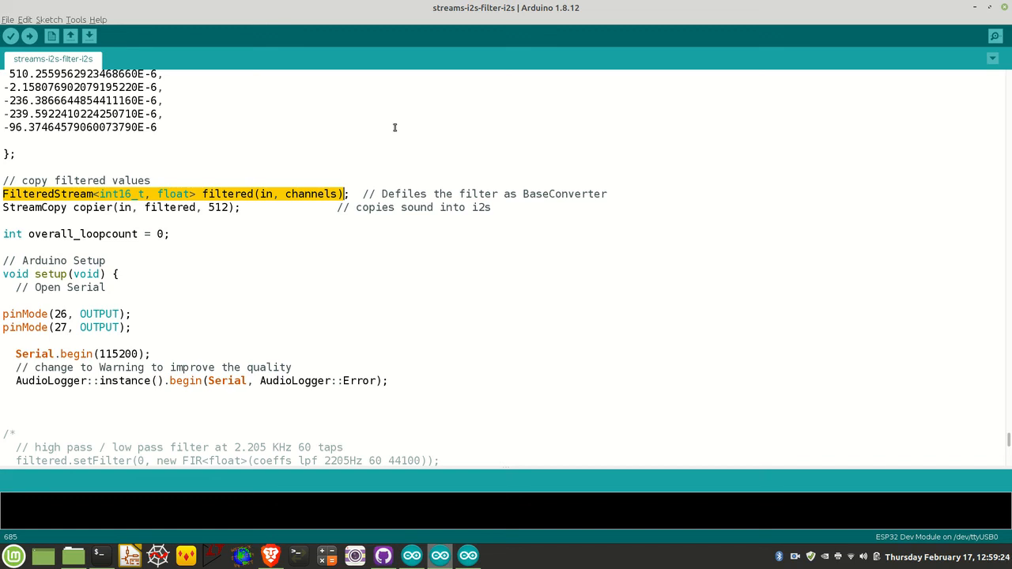
mouse_move(379, 124)
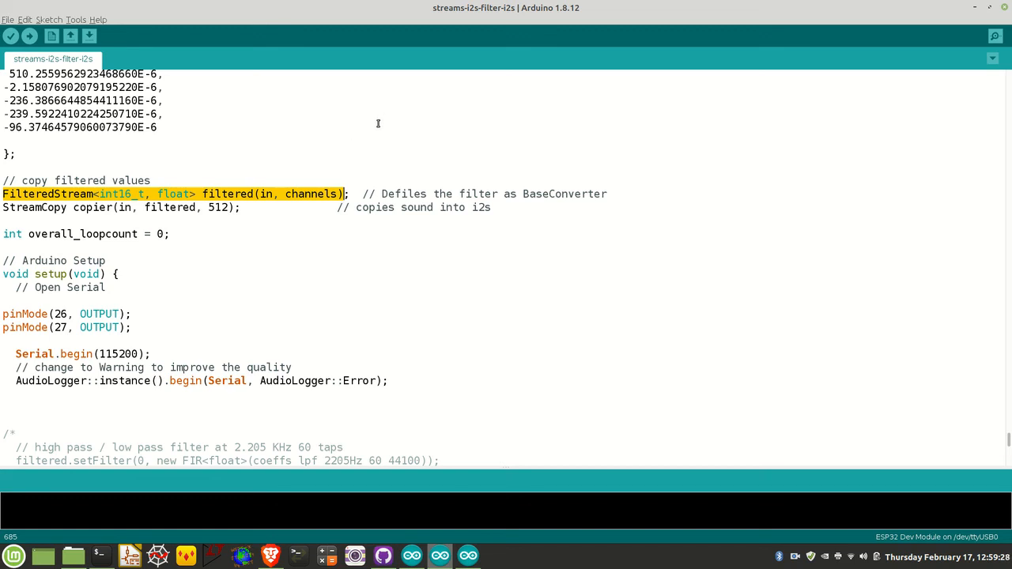
mouse_move(358, 86)
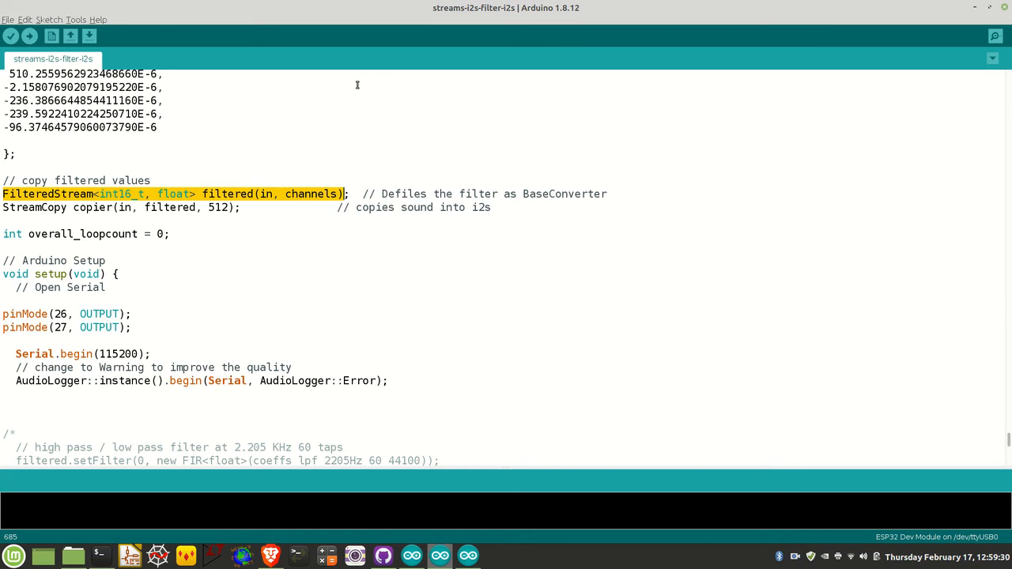
mouse_move(322, 130)
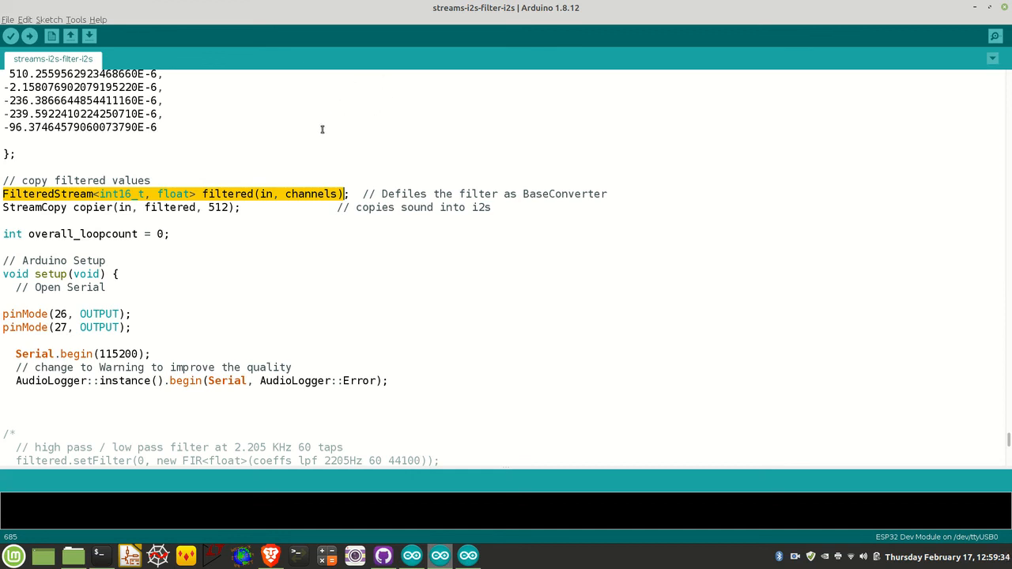
mouse_move(259, 151)
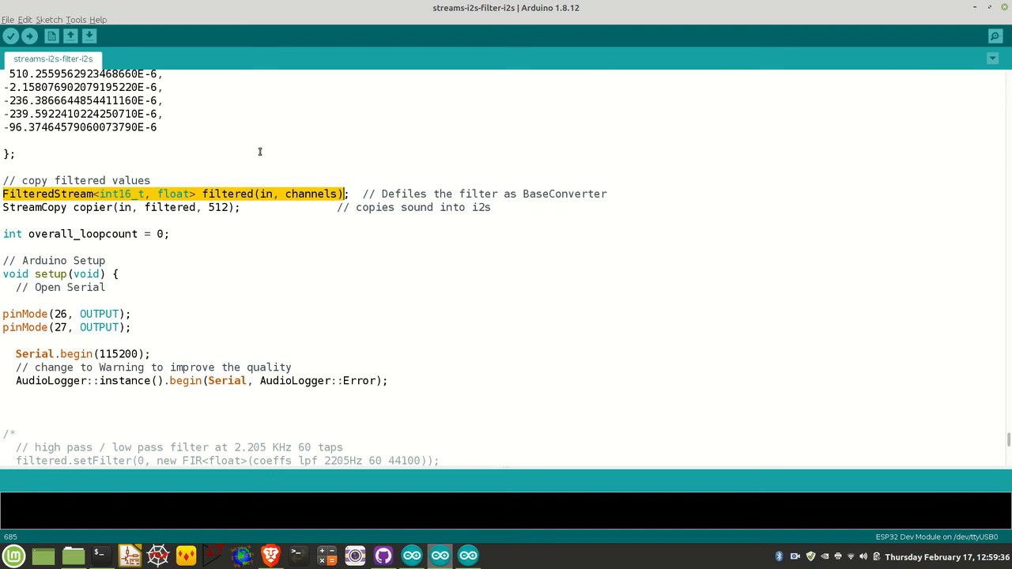
mouse_move(345, 240)
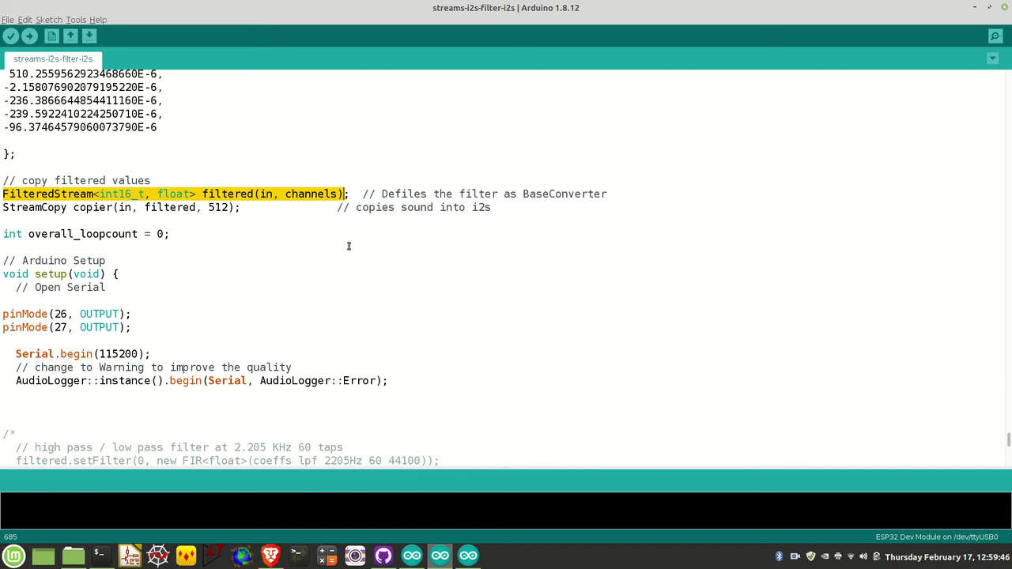
mouse_move(315, 245)
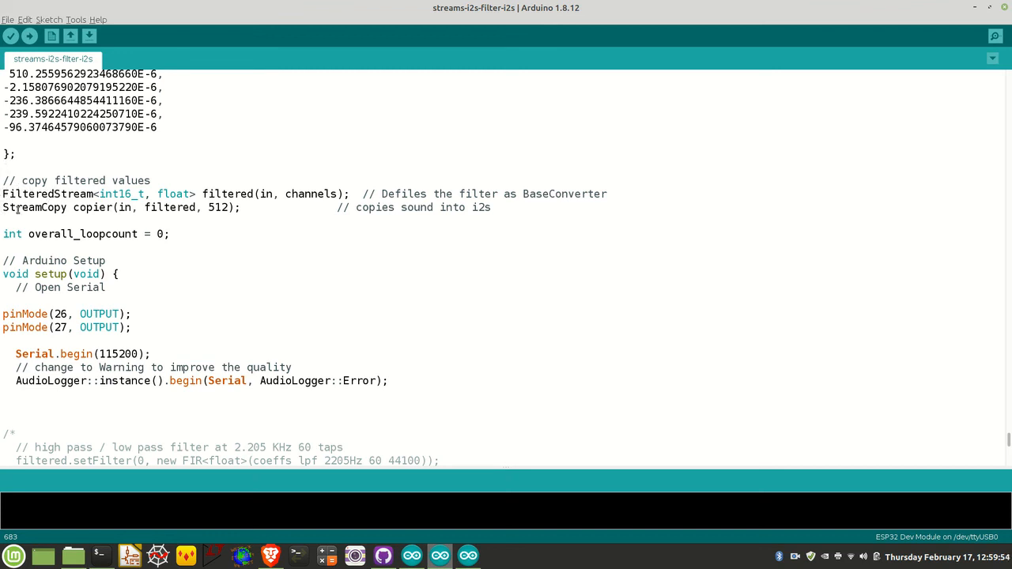
double_click(35, 207)
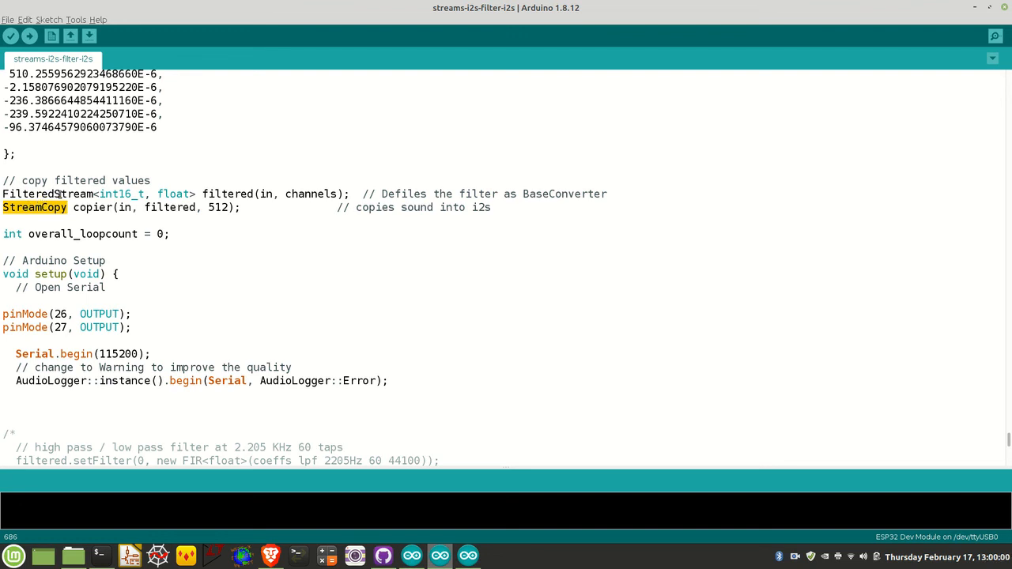
double_click(48, 193)
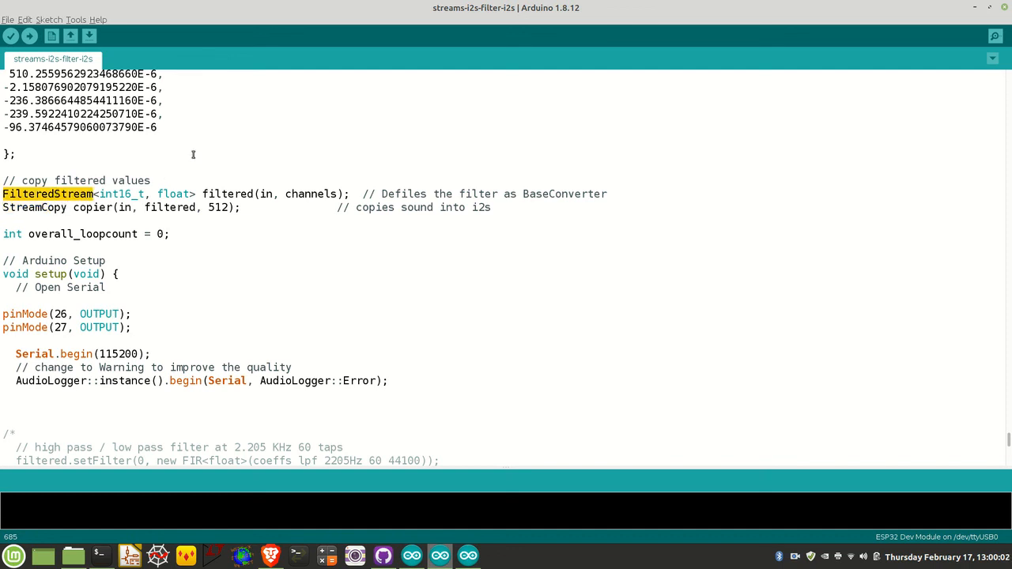
mouse_move(248, 161)
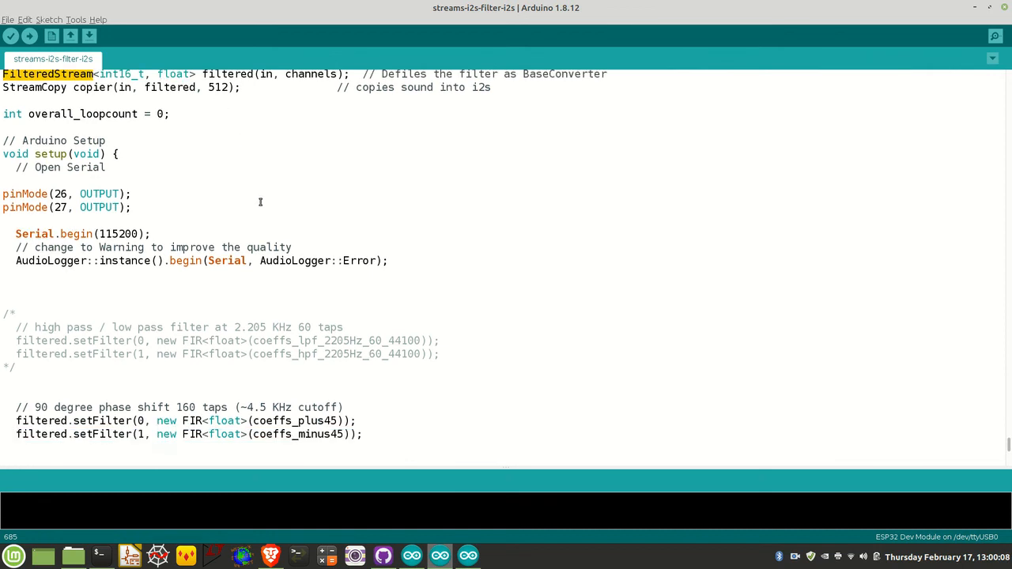
scroll(down, 3)
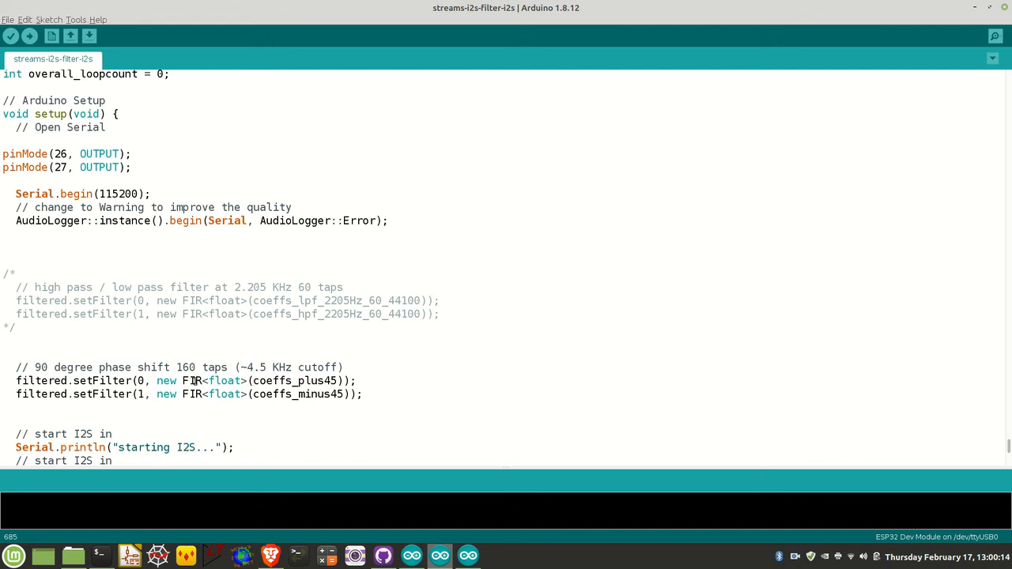
mouse_move(392, 394)
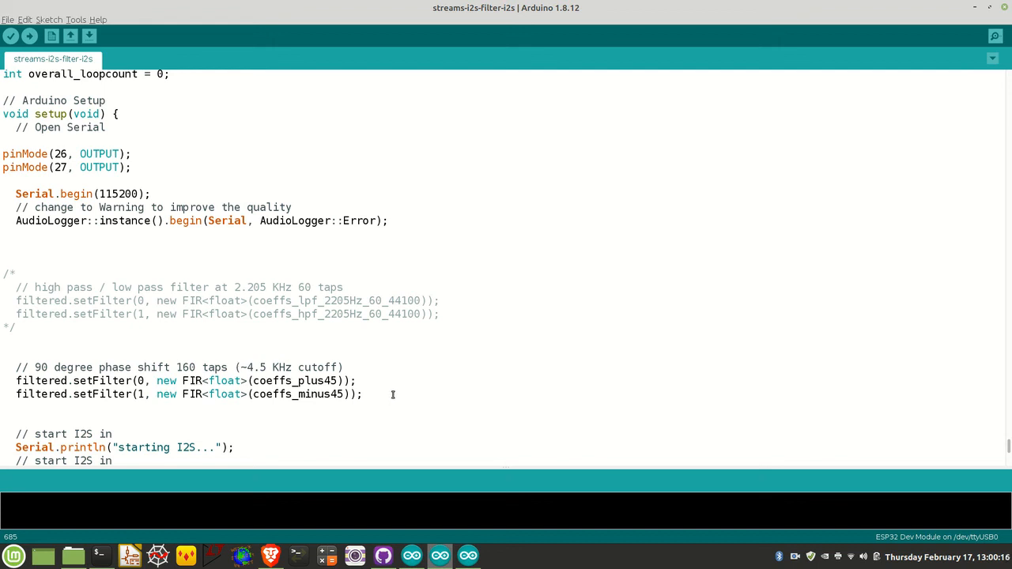
mouse_move(215, 398)
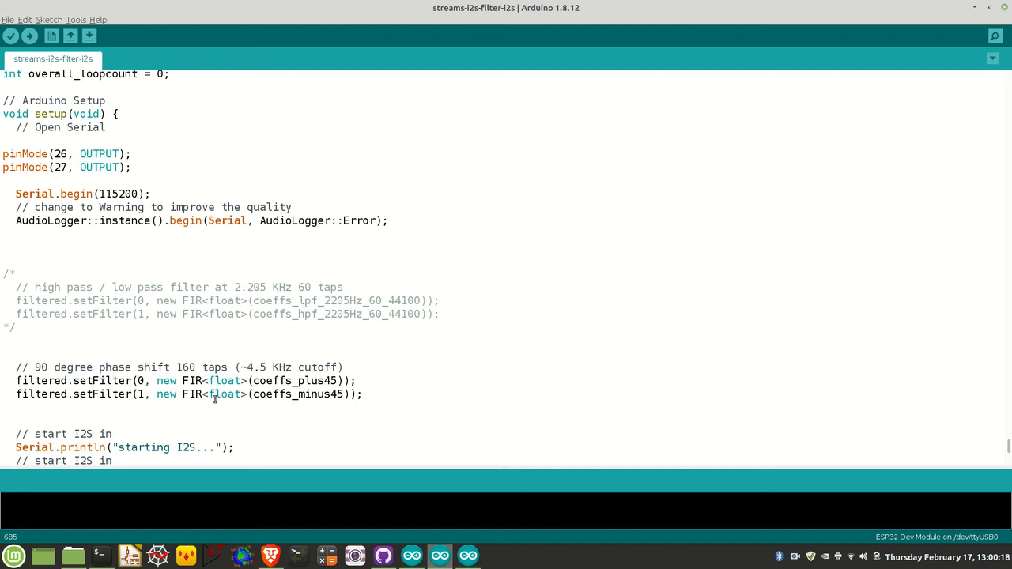